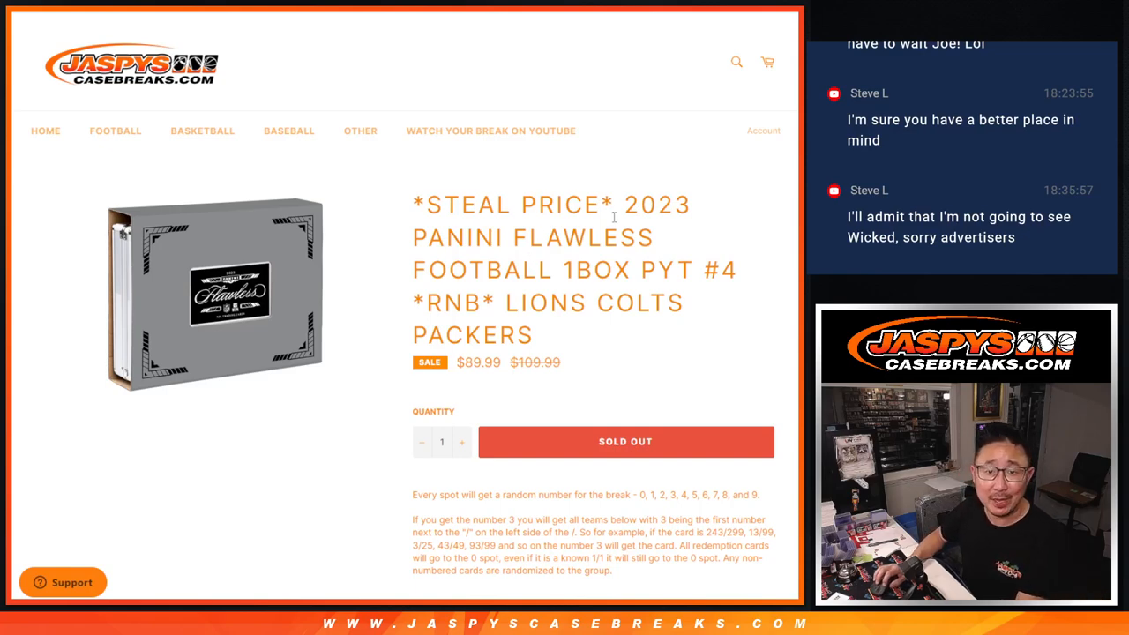
Shuffle the ten participant names in the List Randomizer
left_click_drag(503, 303, 533, 335)
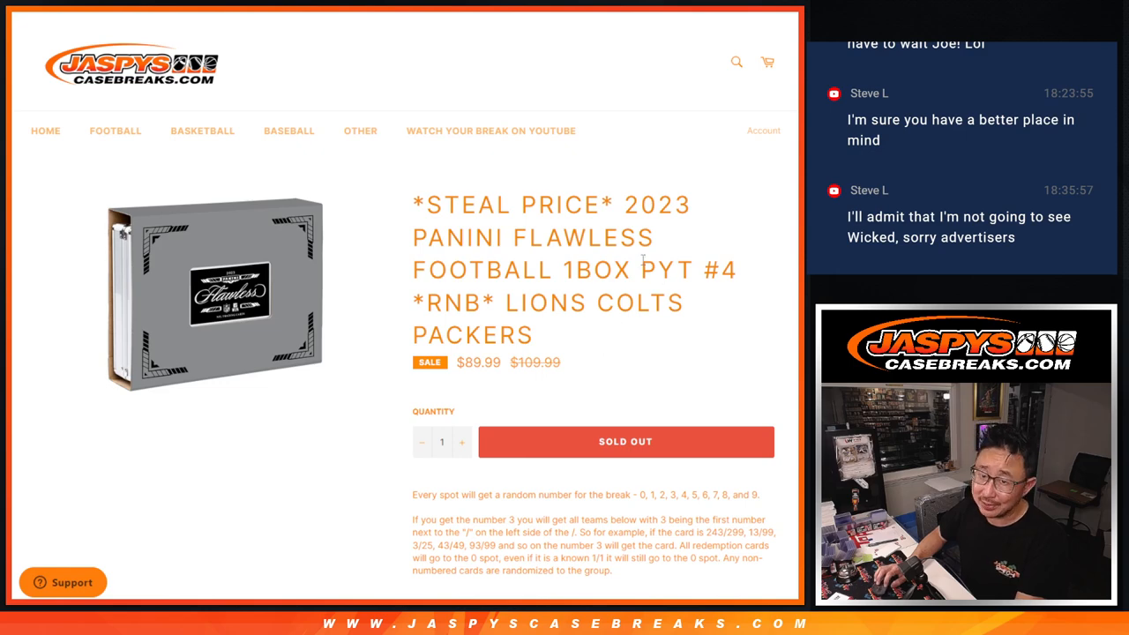
scroll("down", 3)
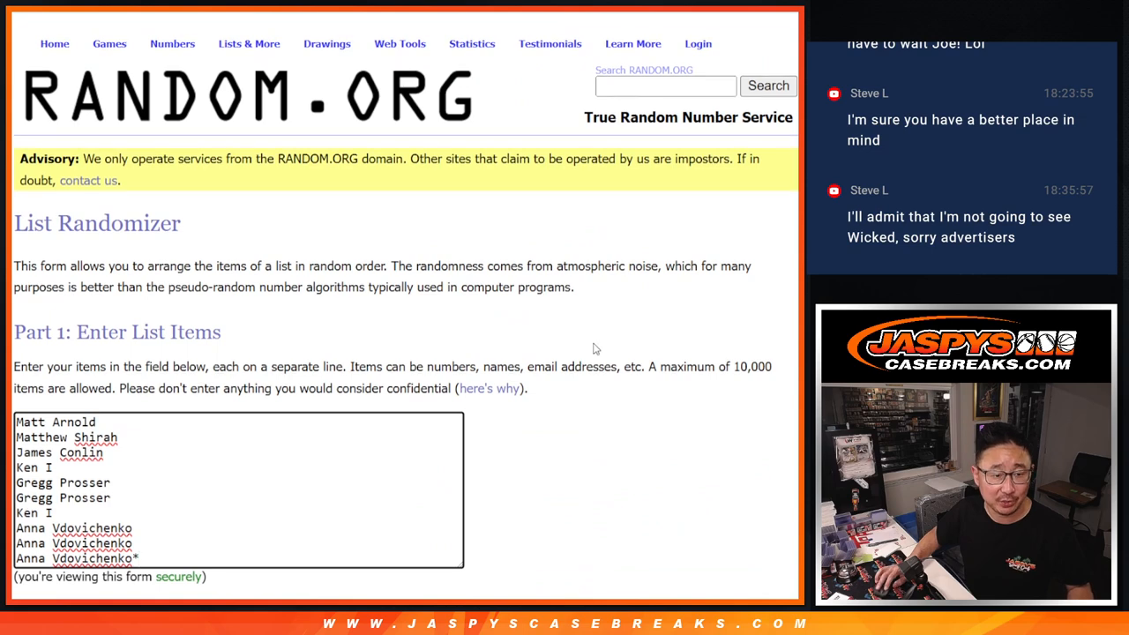
scroll("down", 3)
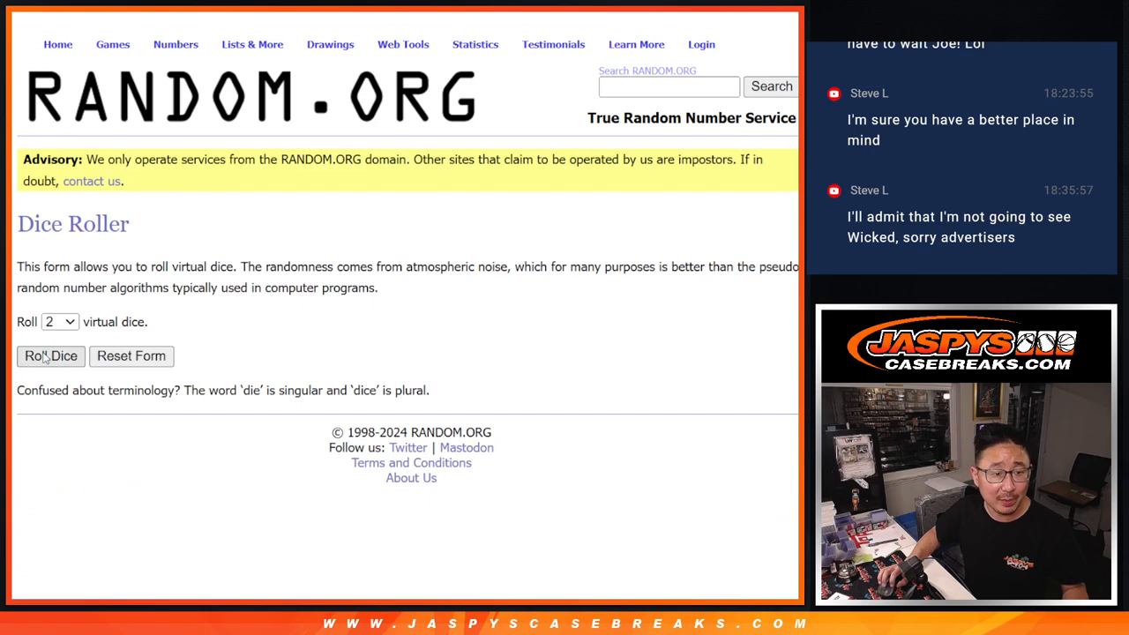
left_click(50, 356)
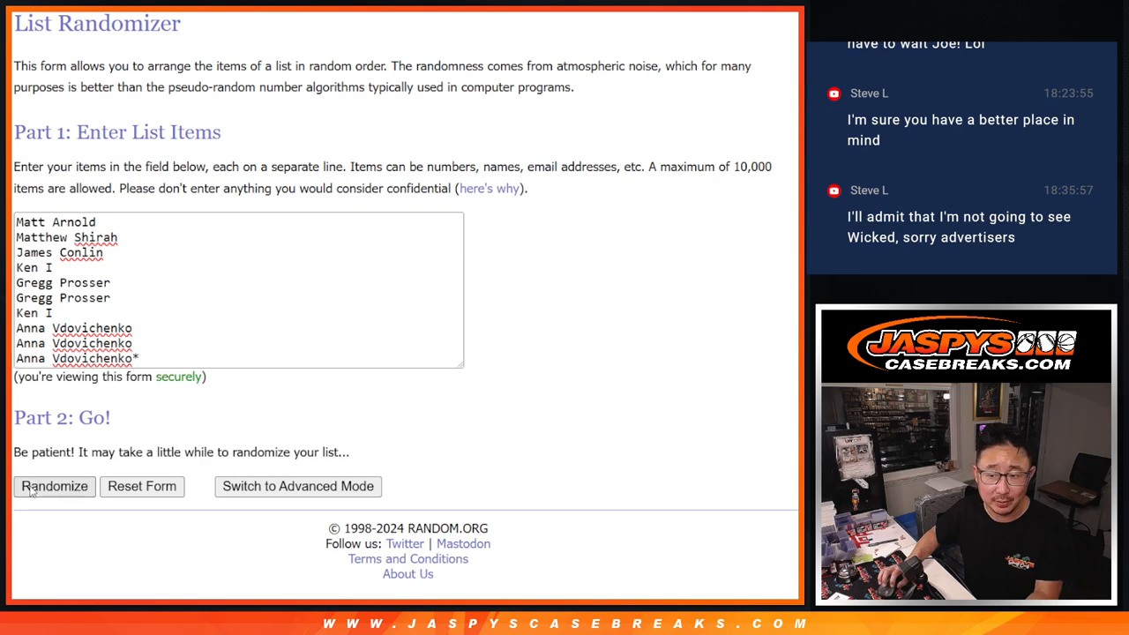
left_click(53, 486)
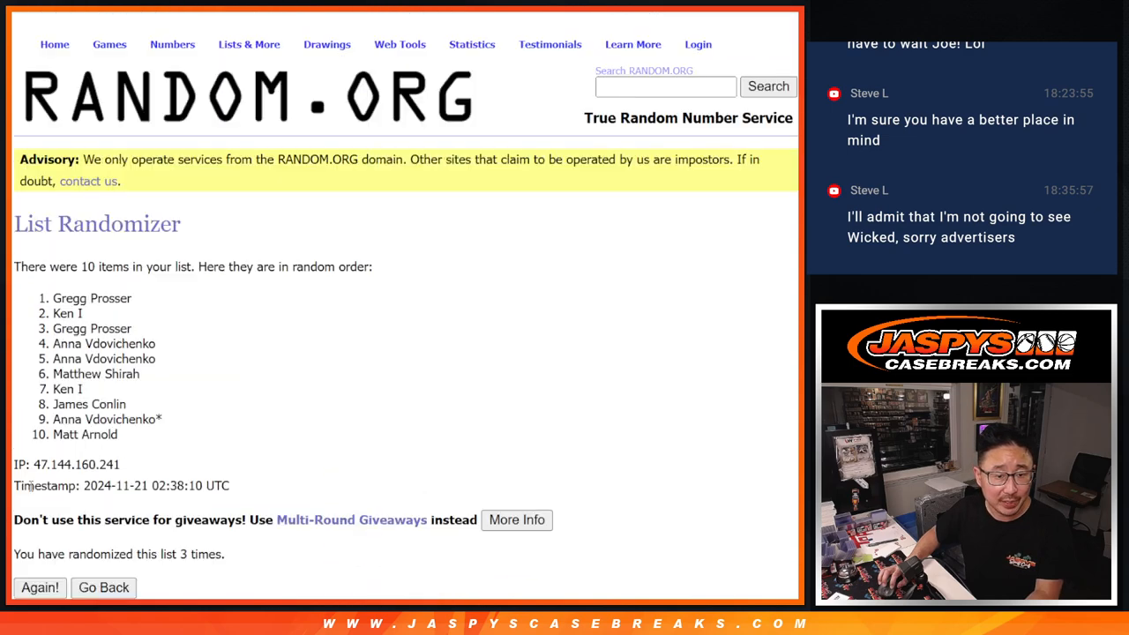
Shuffle the digits 0–9 repeatedly and select the final order 3, 8, 7, 0, 4, 5, 2, 9, 6, 1
left_click(39, 588)
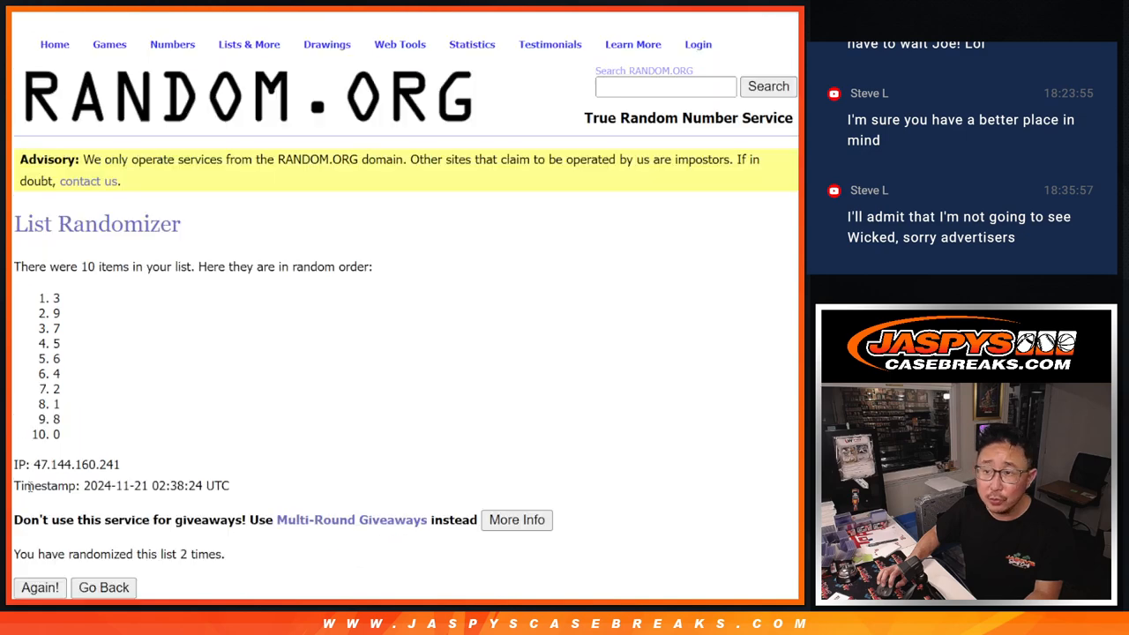
left_click(39, 587)
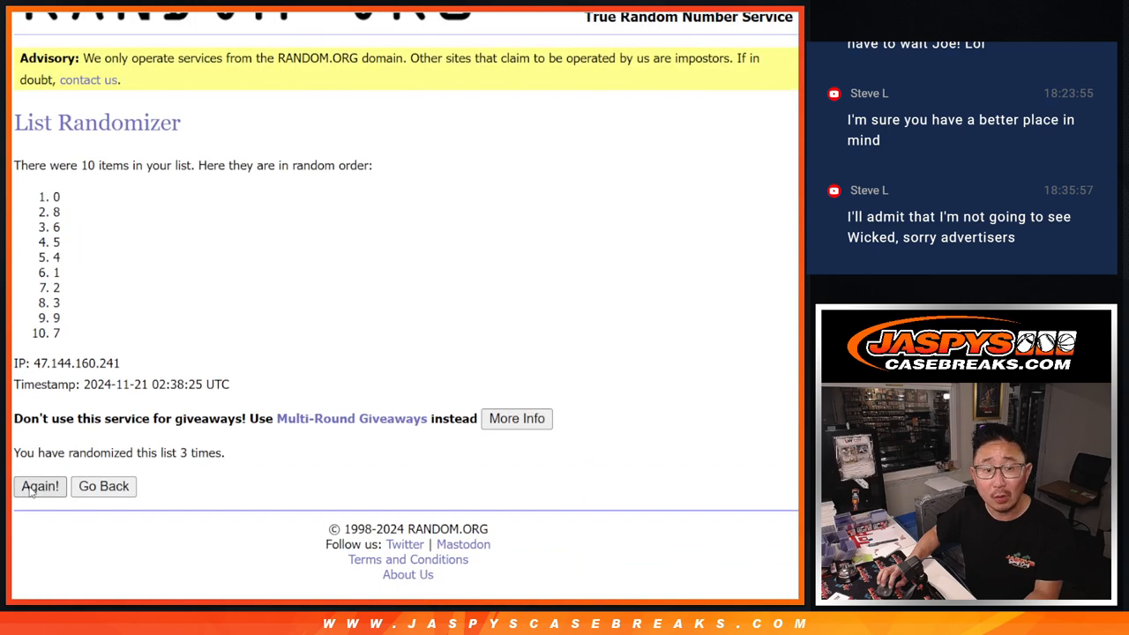
left_click(38, 487)
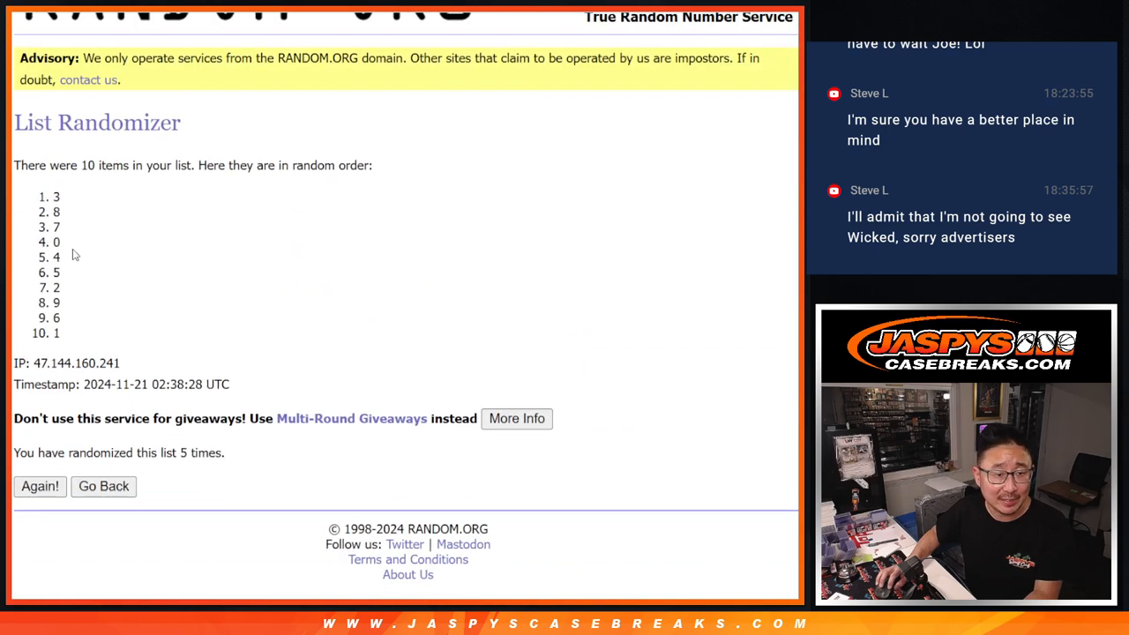
left_click_drag(56, 198, 57, 334)
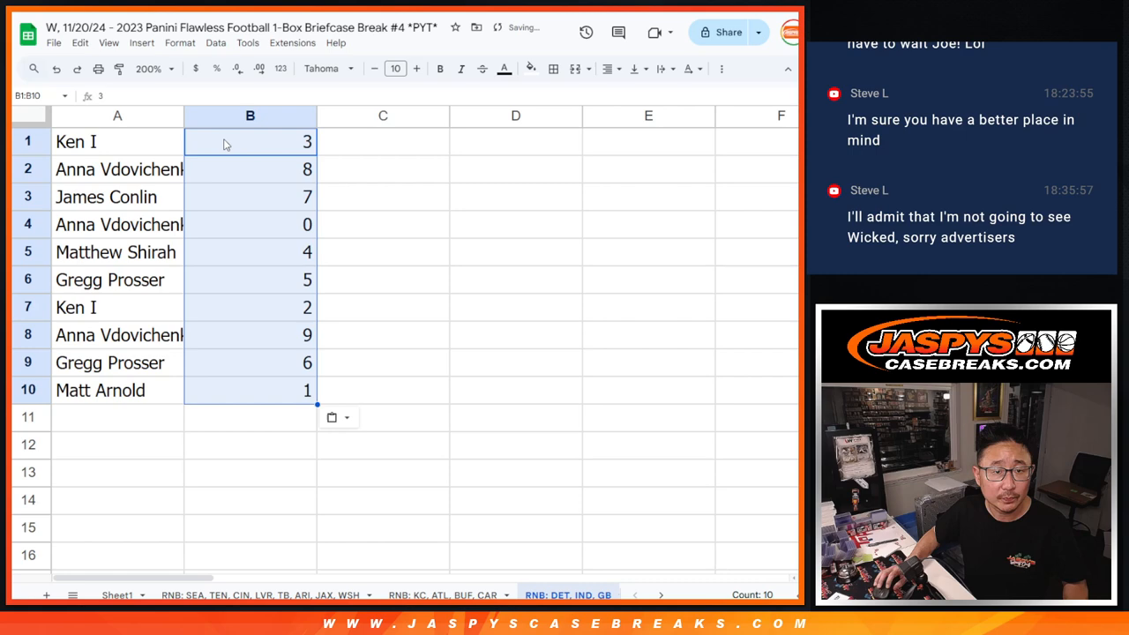
Restyle the whole sheet to Aleo 12 and review the duplicate Anna, Ken I and Gregg entries
left_click(329, 67)
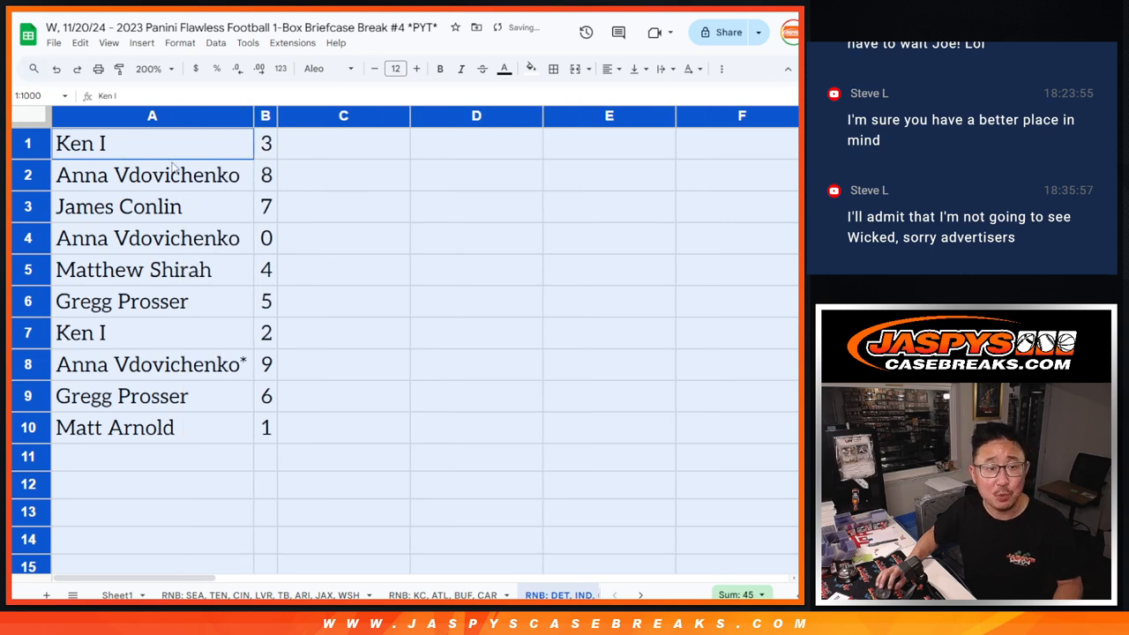
left_click(151, 238)
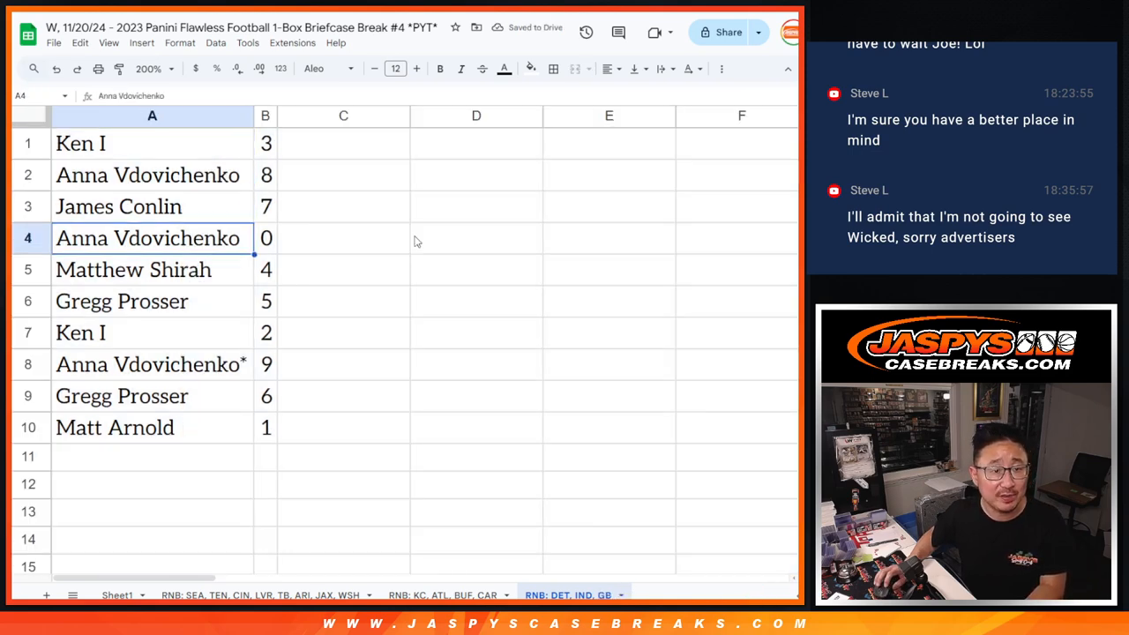
left_click(81, 332)
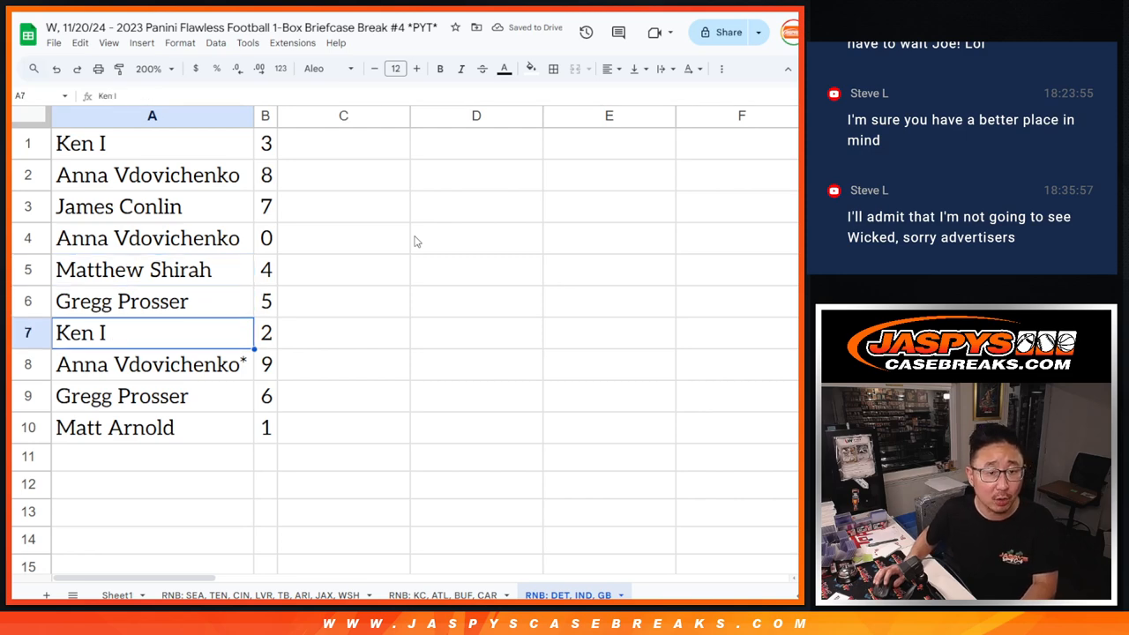
left_click(152, 395)
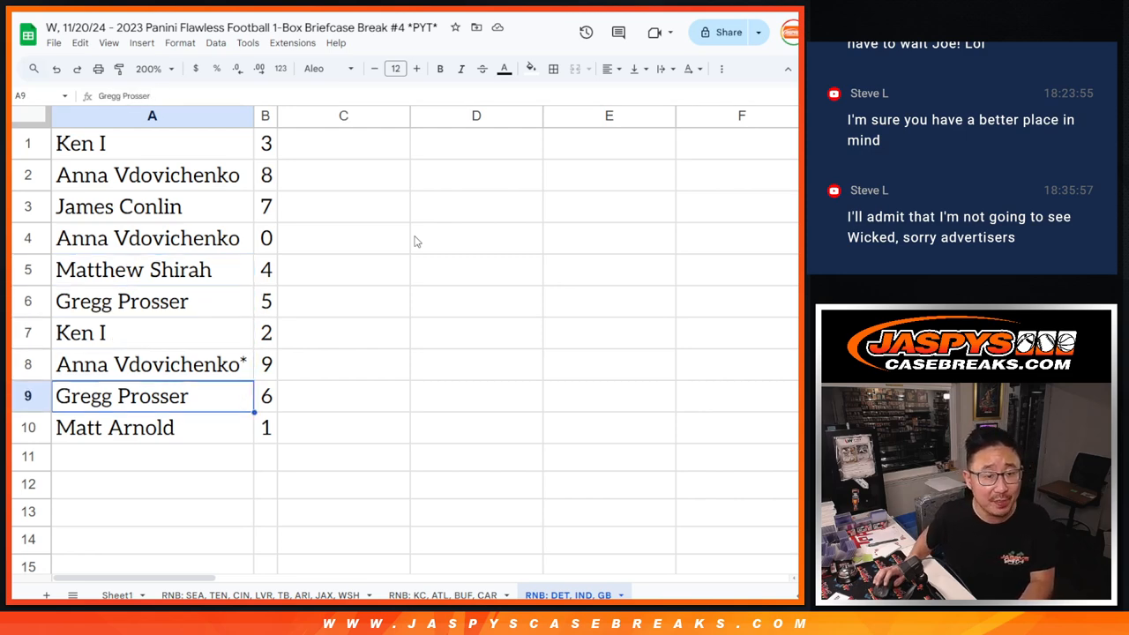
left_click(152, 455)
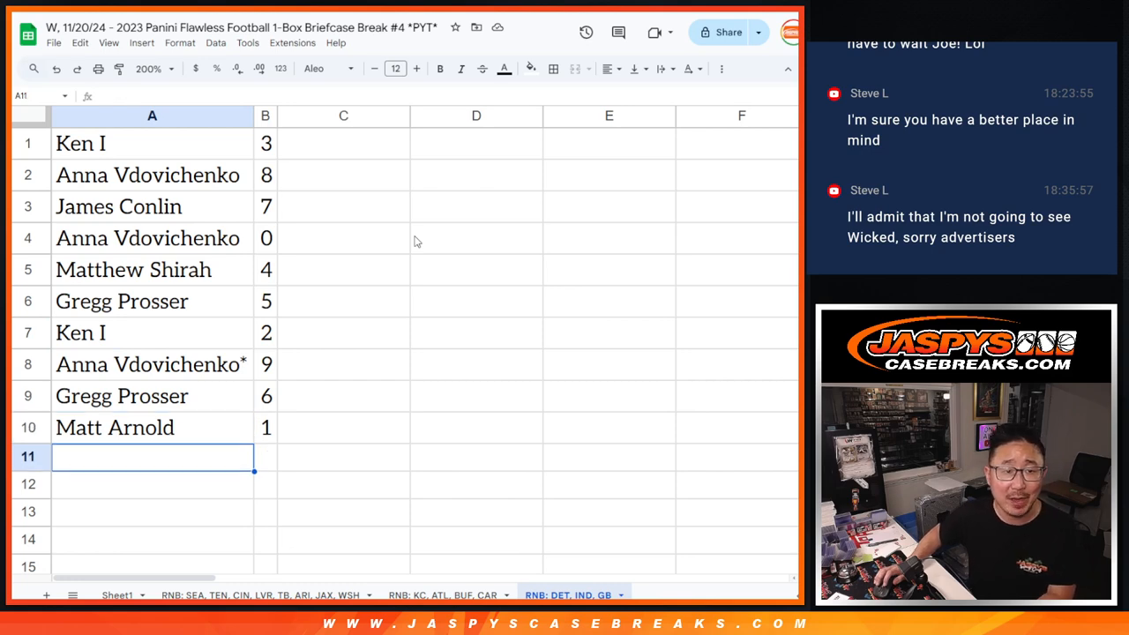
mouse_move(264, 116)
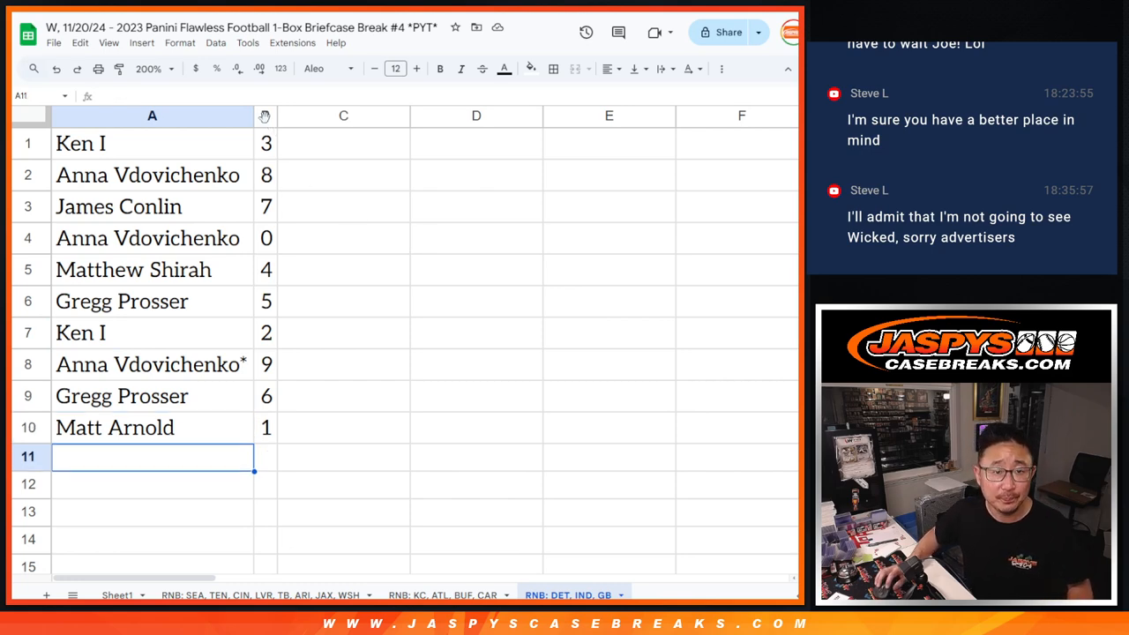